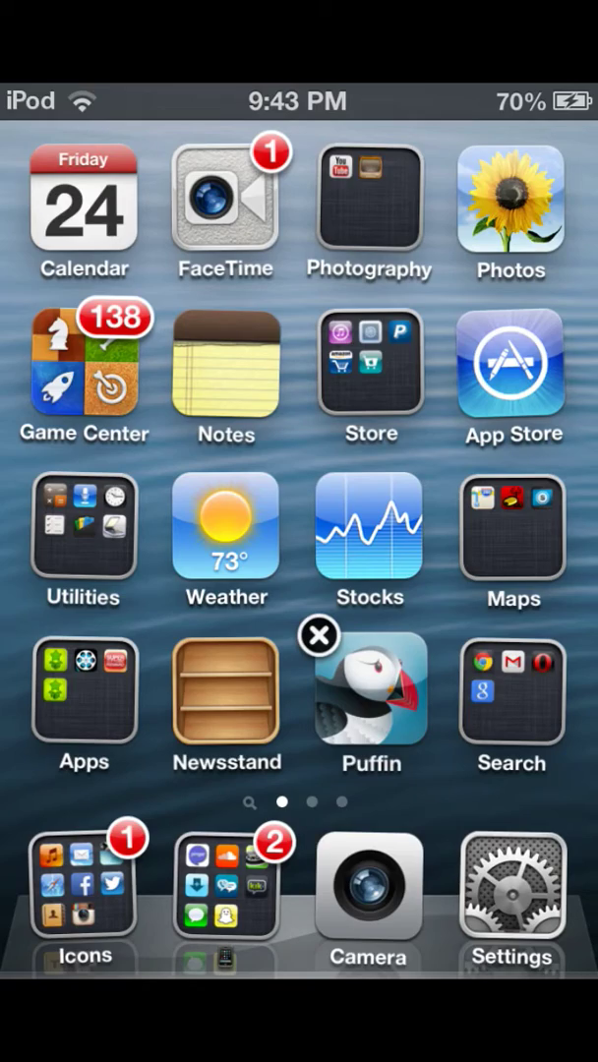
# Step: Launch Puffin from the home screen and search Google for 'graal classic upload'
pyautogui.click(369, 693)
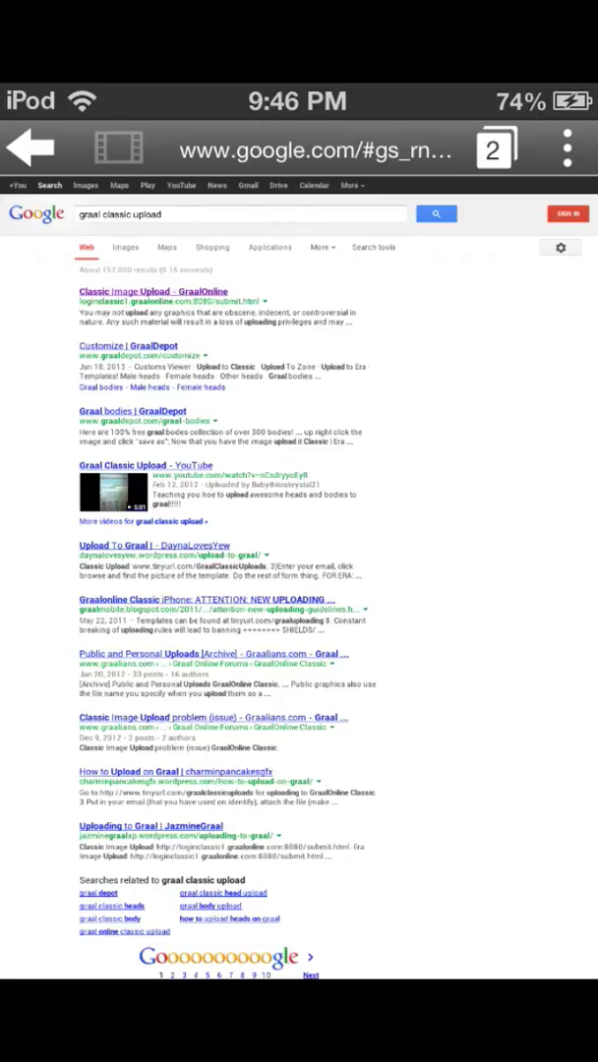
# Step: Open the Converter app with an image loaded, showing PNG and JPEG output formats
pyautogui.click(153, 290)
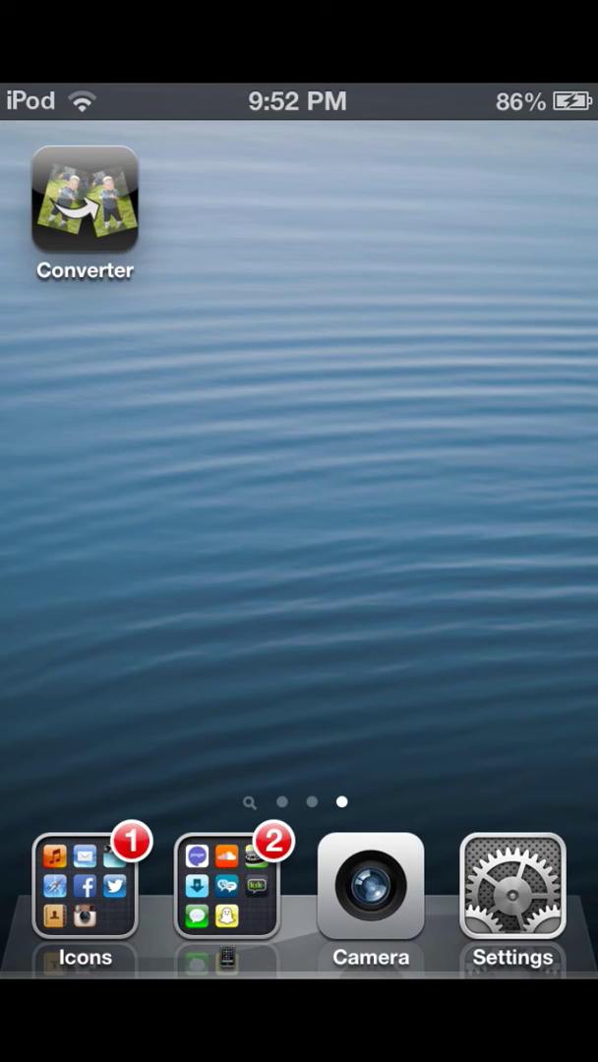
pyautogui.click(84, 199)
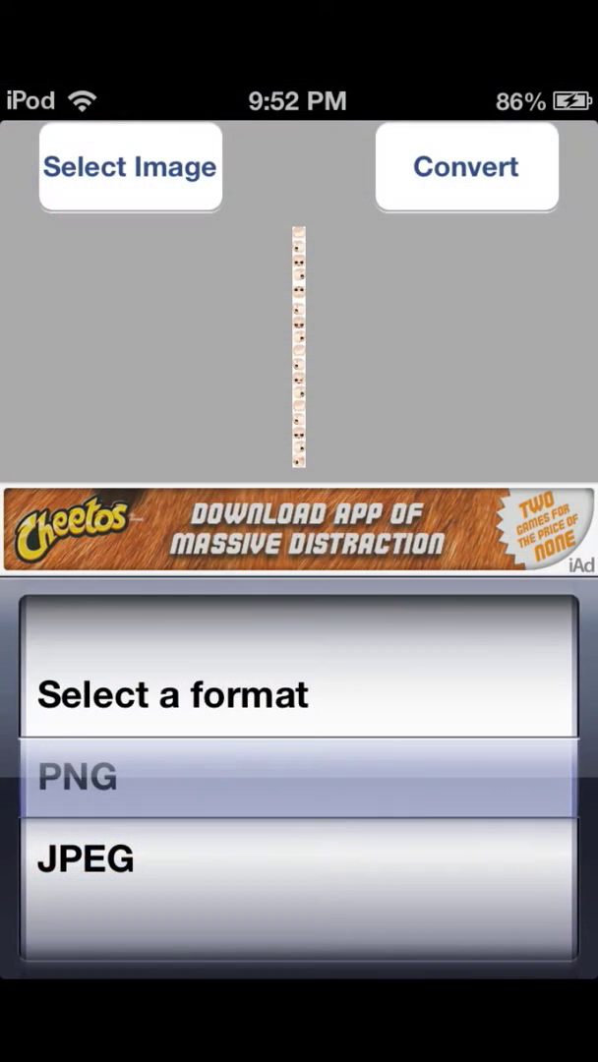